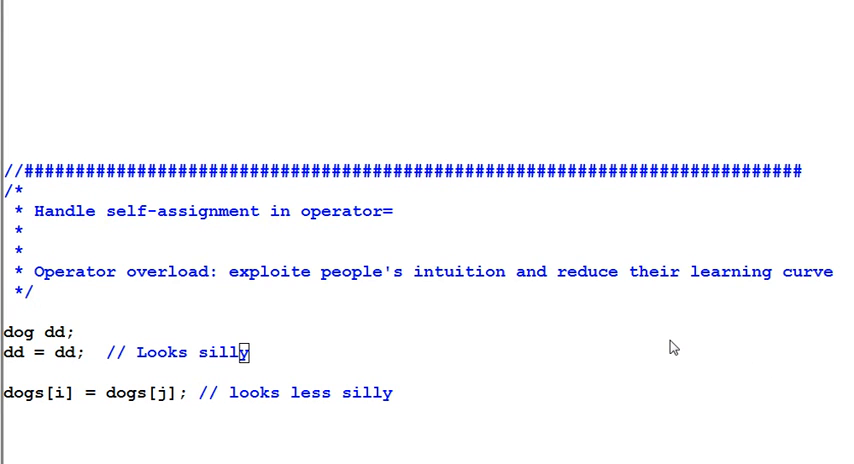
mouse_move(668, 348)
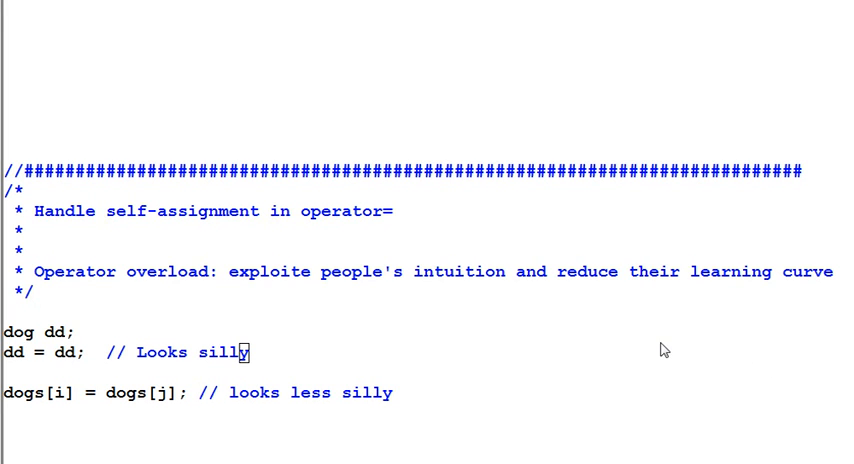
mouse_move(610, 350)
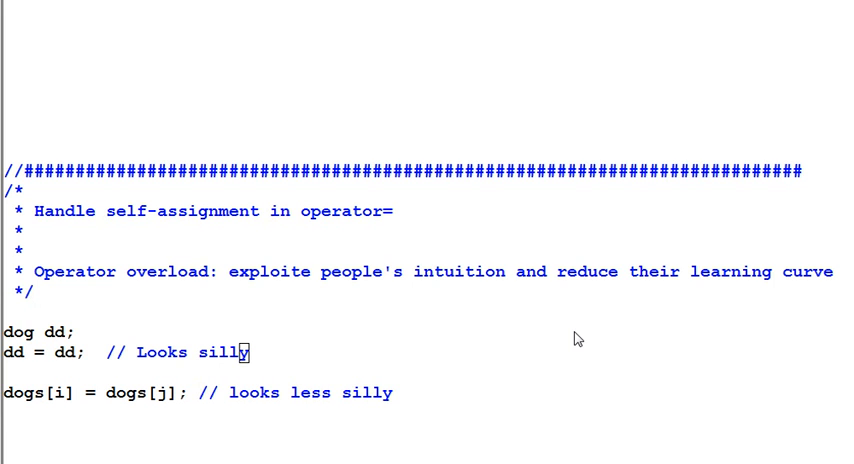
mouse_move(630, 344)
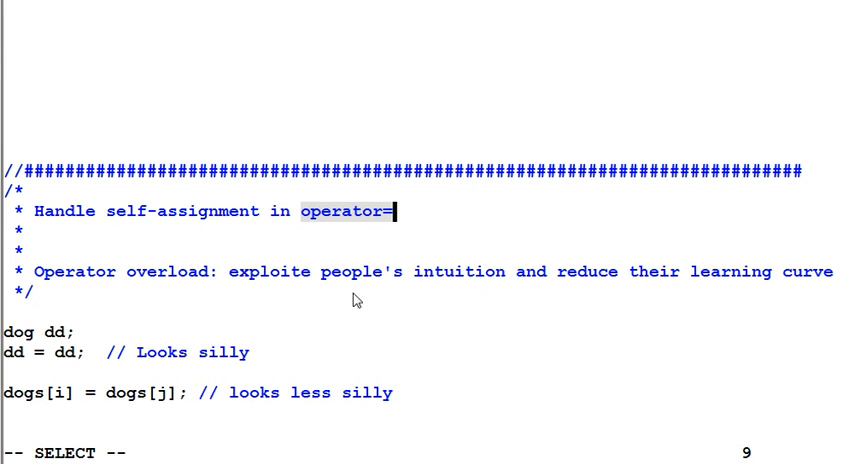
mouse_move(112, 216)
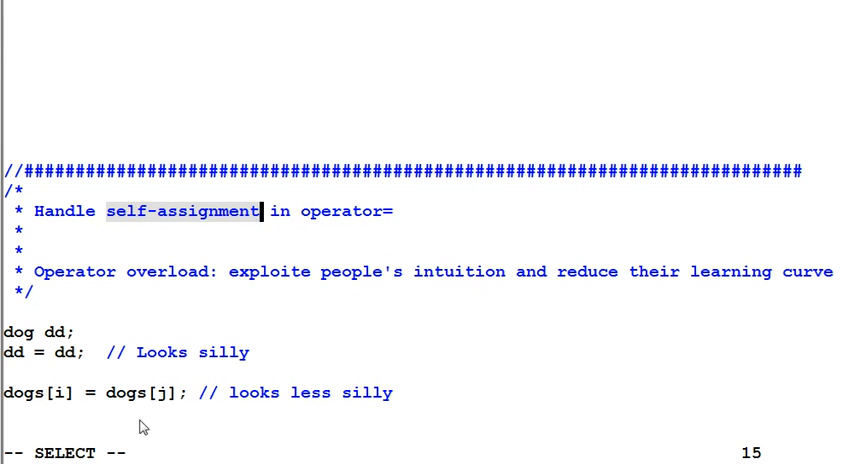
Scroll down to the dog class with its delete-then-reallocate operator=.
left_click(100, 352)
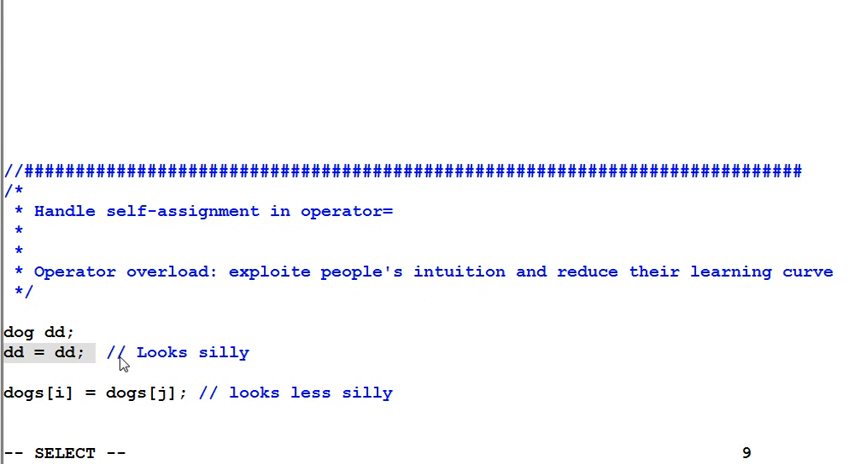
mouse_move(244, 368)
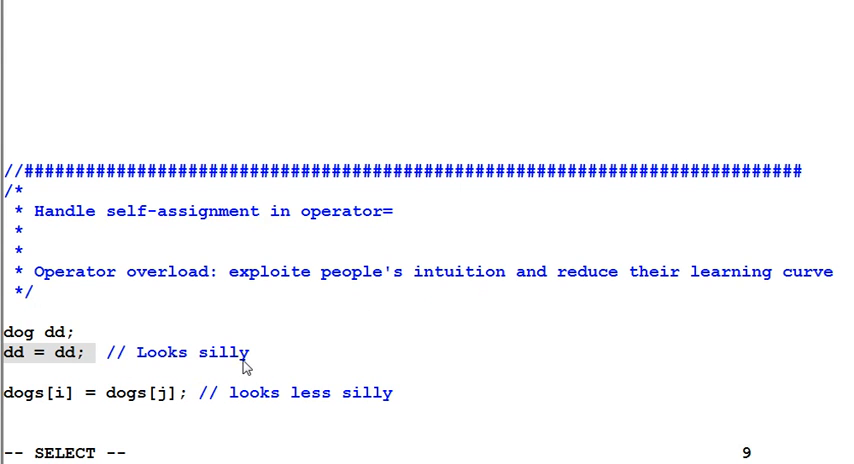
mouse_move(256, 364)
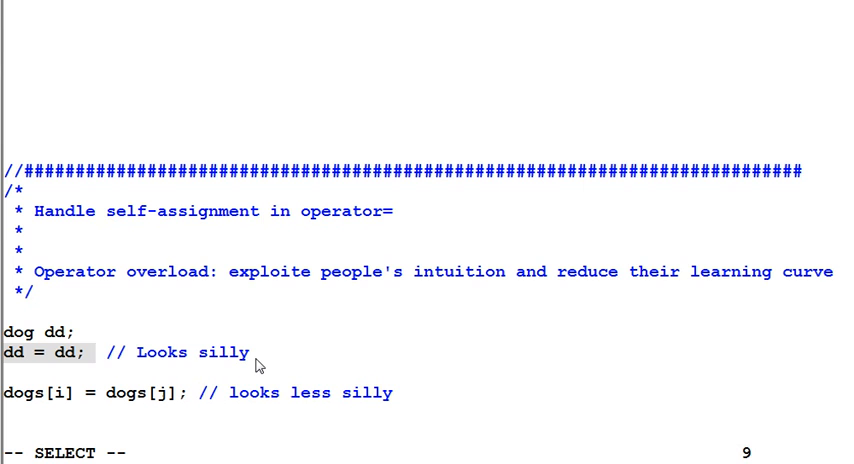
mouse_move(168, 380)
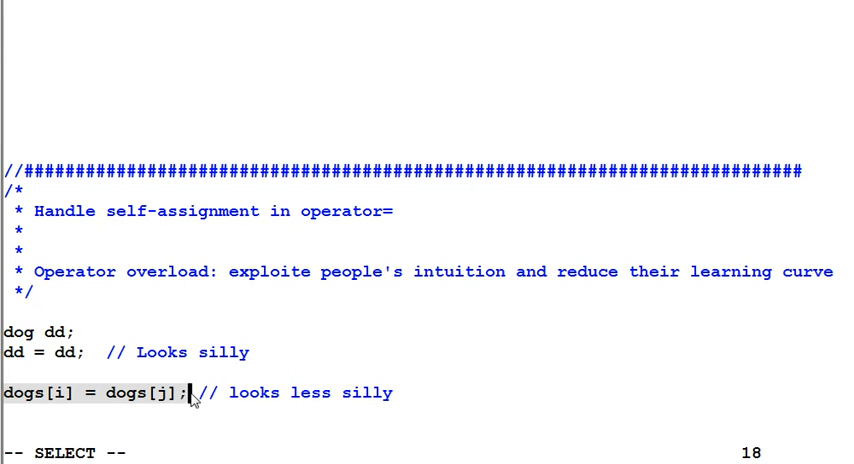
mouse_move(170, 408)
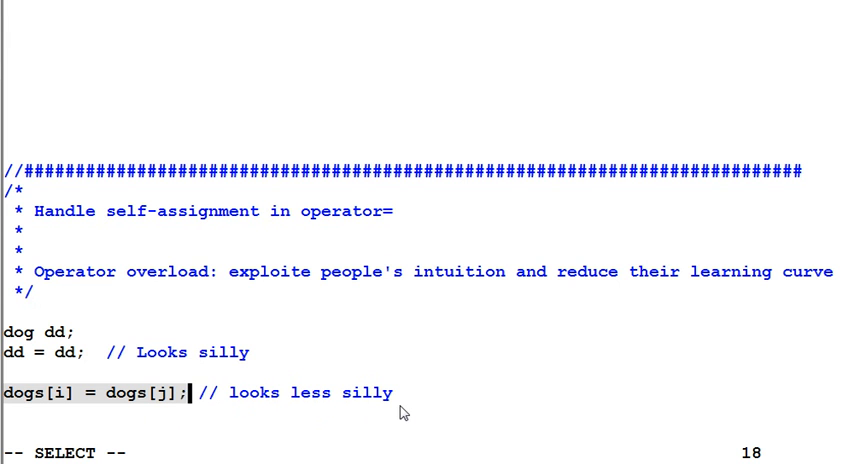
scroll("down", 3)
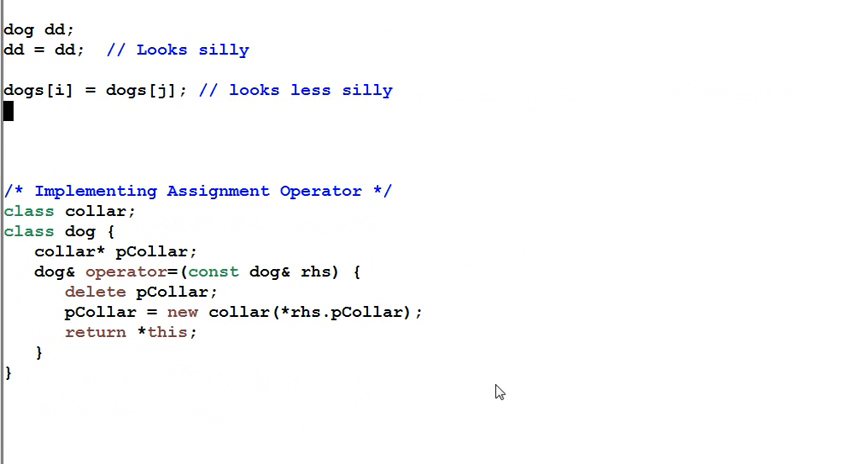
scroll("down", 3)
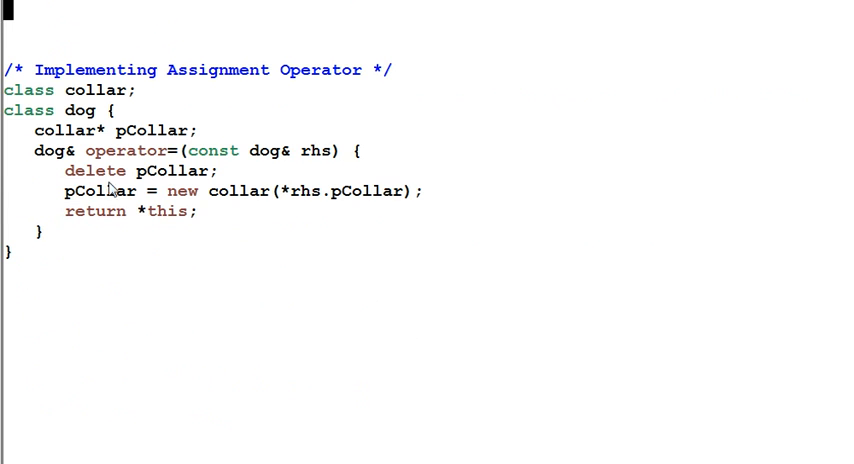
mouse_move(90, 124)
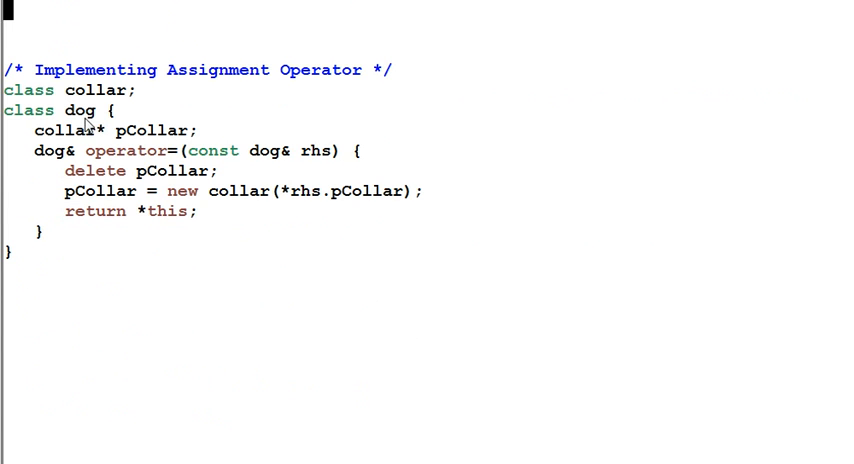
mouse_move(120, 152)
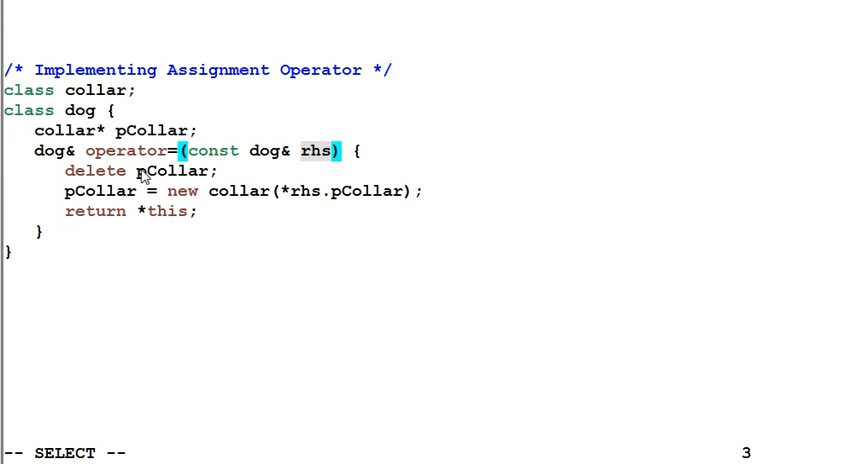
mouse_move(136, 152)
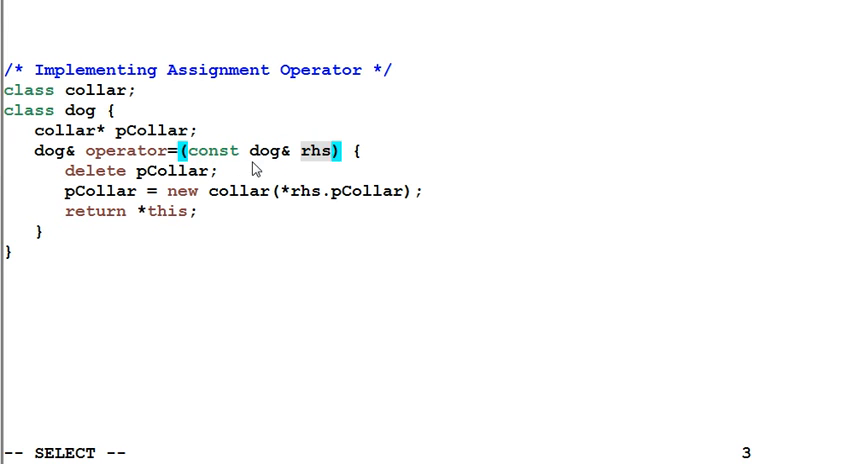
mouse_move(70, 180)
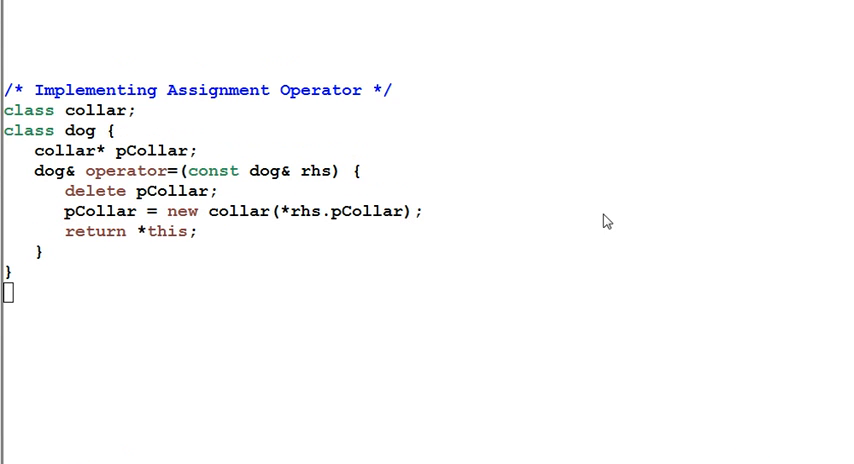
mouse_move(452, 250)
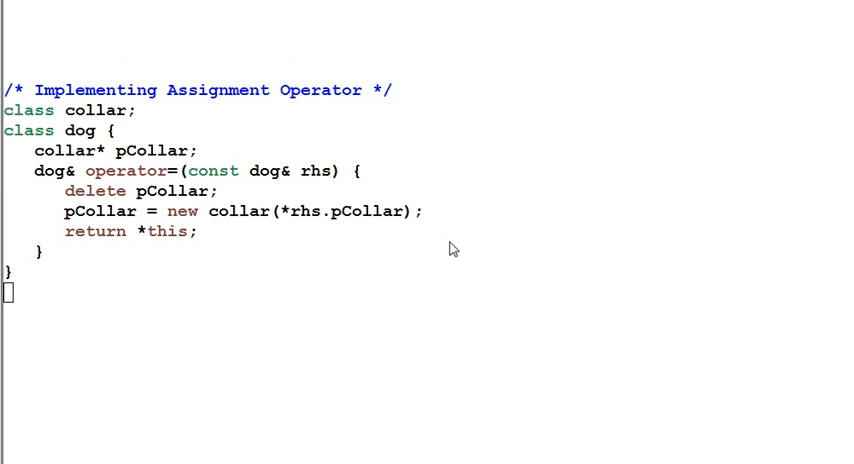
mouse_move(188, 252)
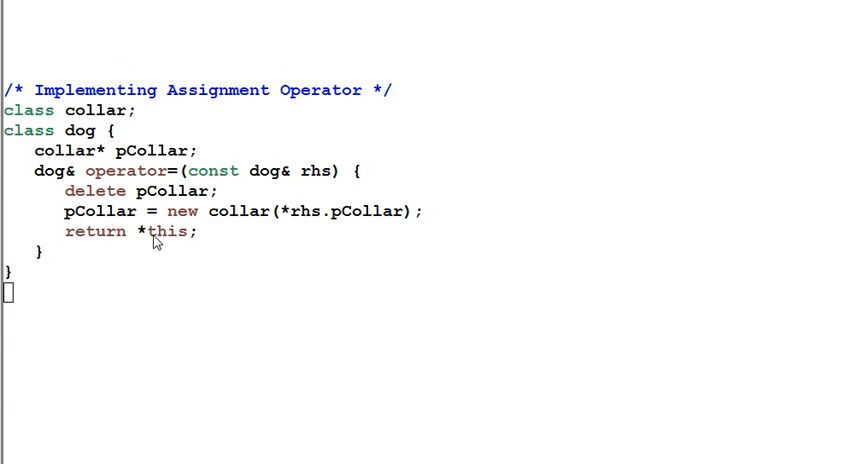
Select the rhs parameter name in dog's operator= signature.
double_click(322, 170)
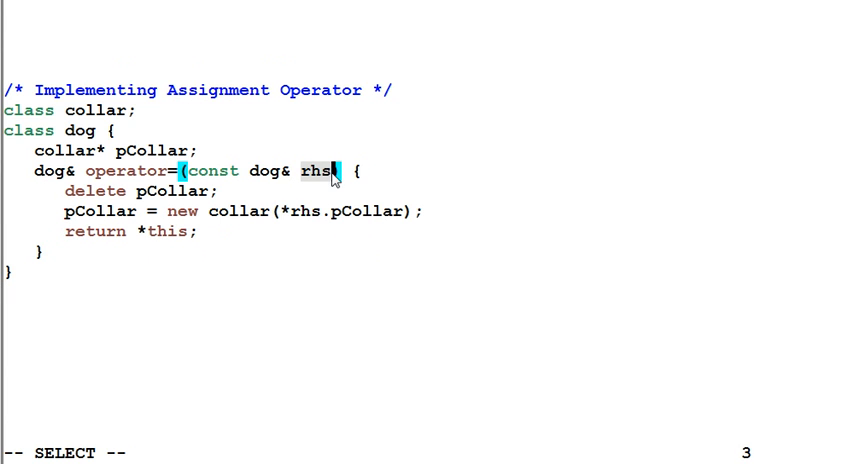
mouse_move(246, 248)
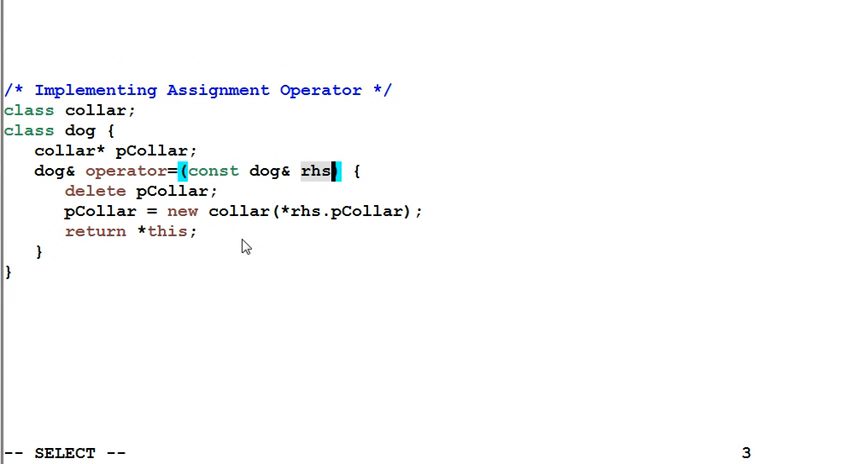
mouse_move(220, 252)
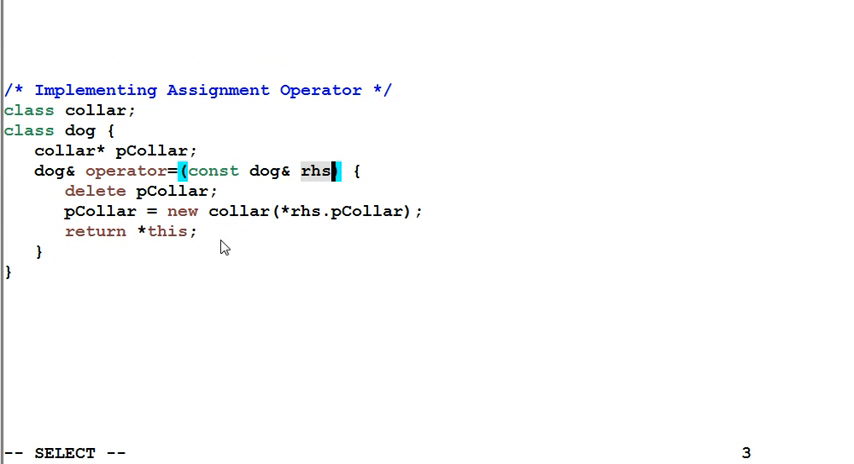
mouse_move(70, 200)
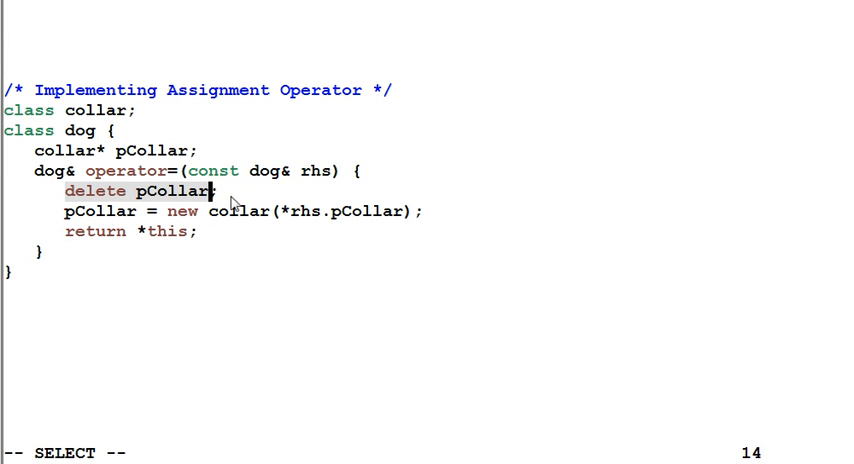
mouse_move(308, 180)
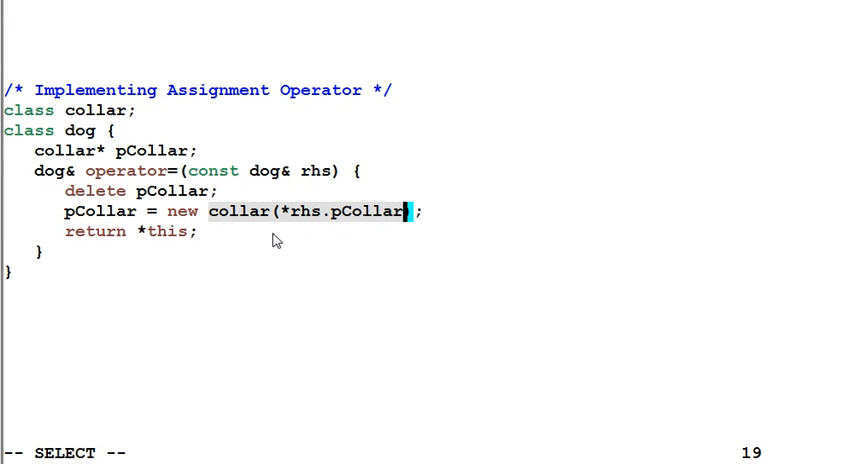
mouse_move(268, 240)
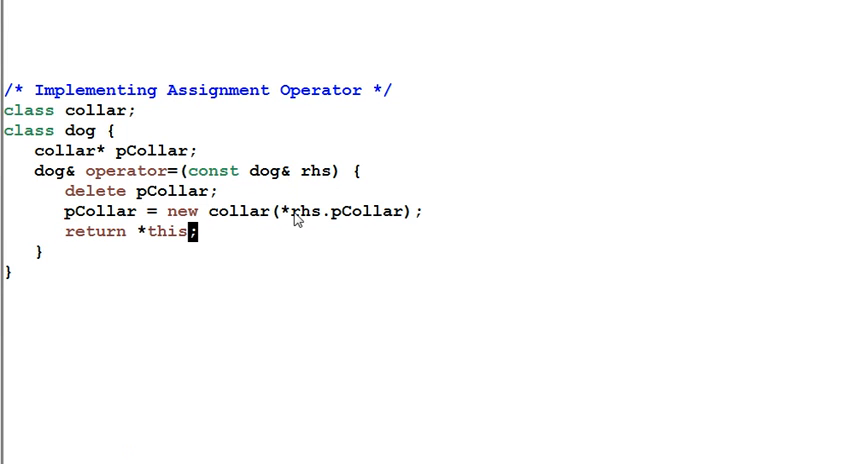
mouse_move(346, 216)
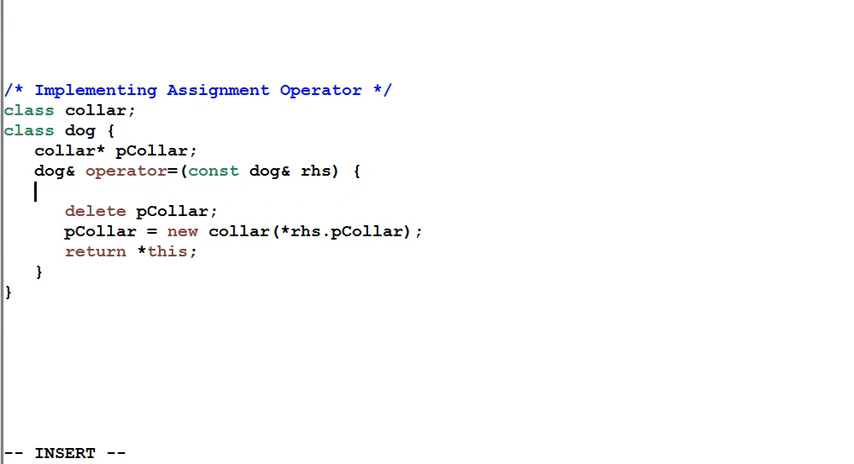
Add the guard if (this == &rhs) return *this; followed by a blank line.
type("if (this")
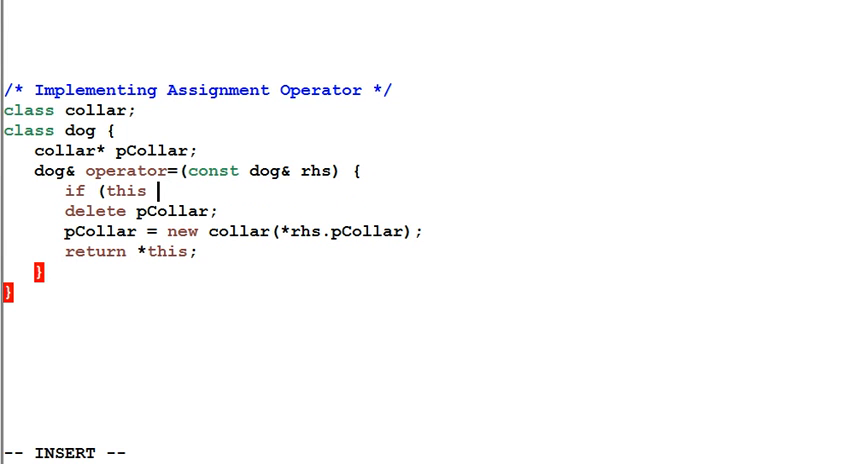
type("==")
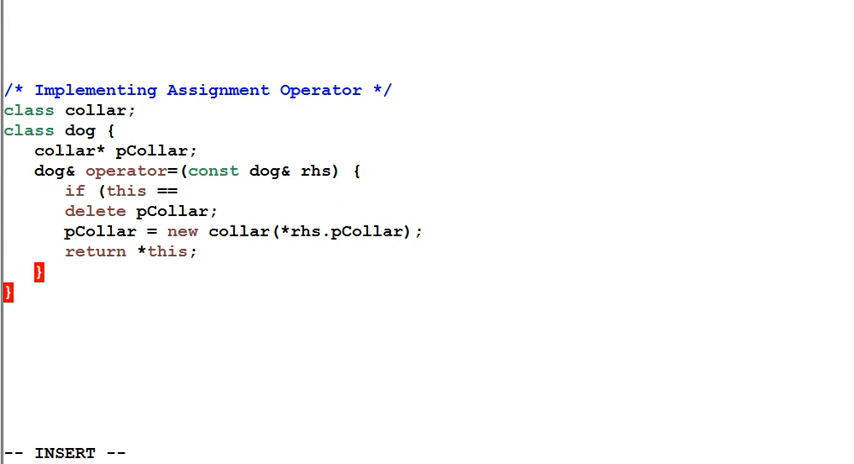
type("&rhs)")
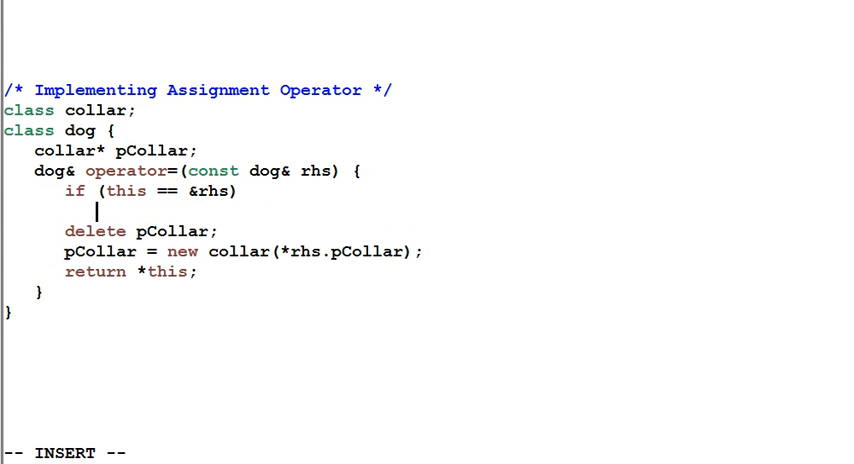
type("return")
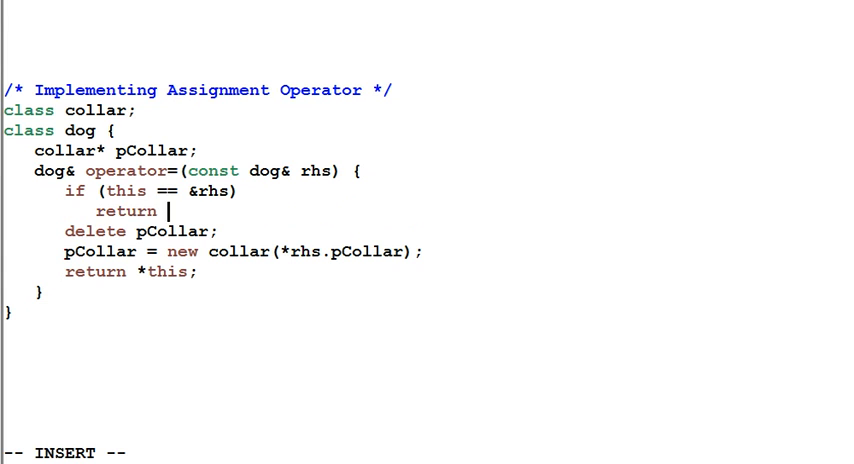
type("*this;")
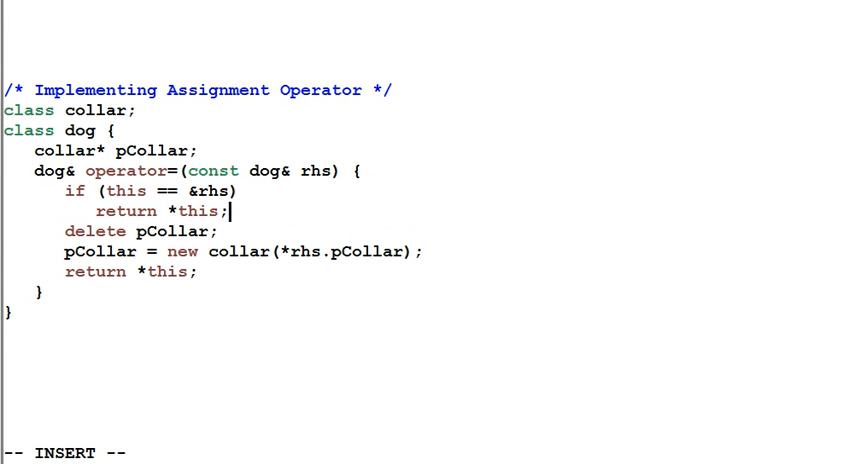
key("Enter")
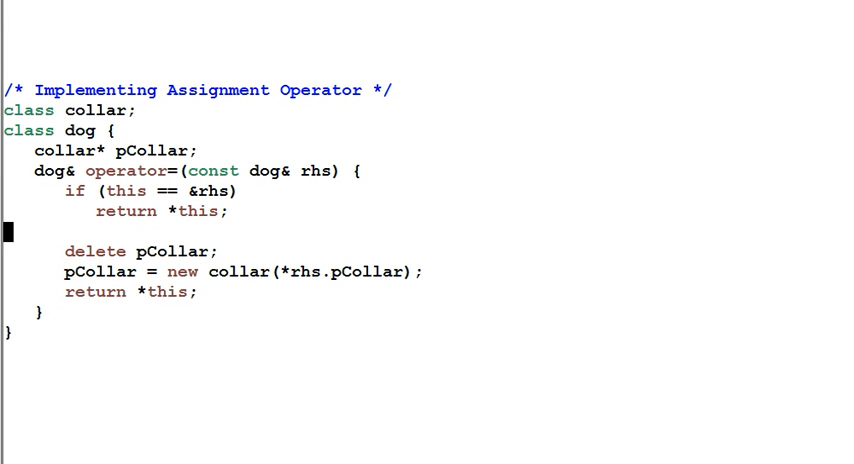
mouse_move(396, 224)
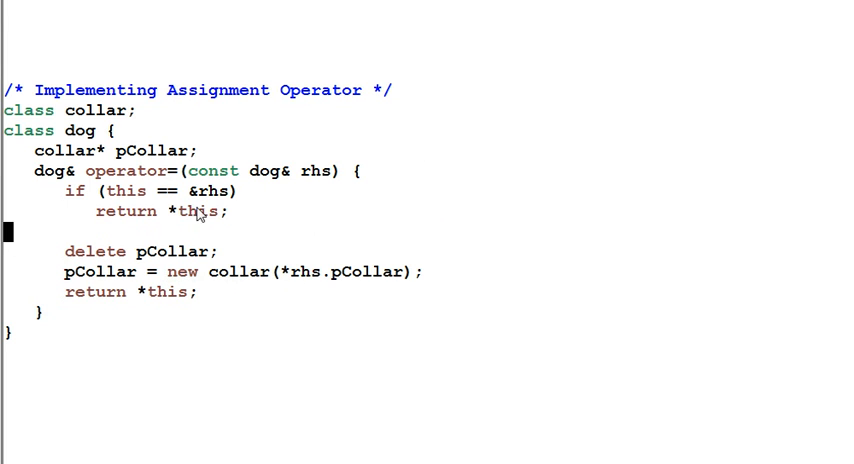
mouse_move(234, 224)
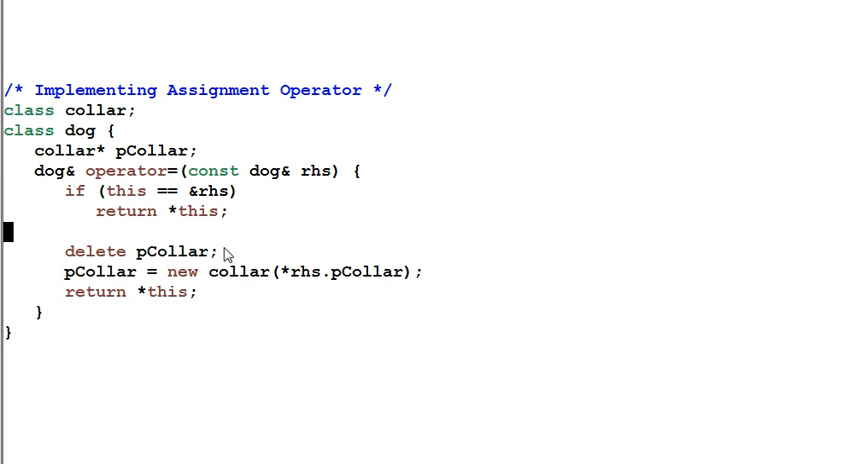
mouse_move(248, 304)
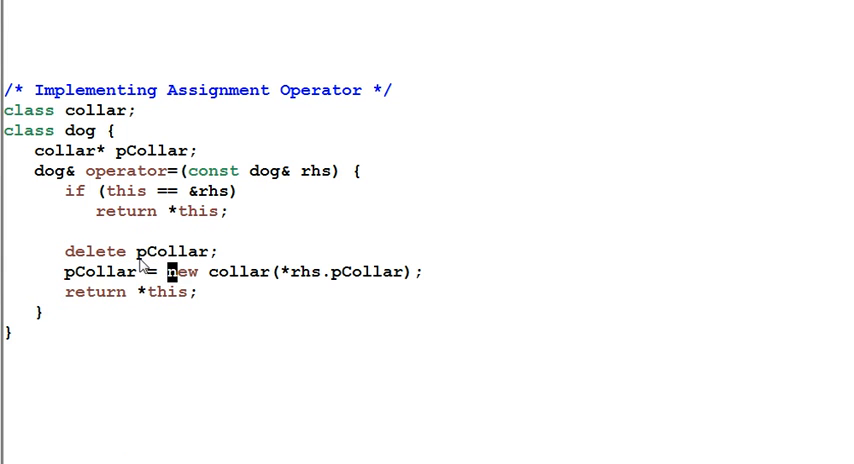
Select the pCollar allocation line to move it above delete pCollar.
double_click(184, 252)
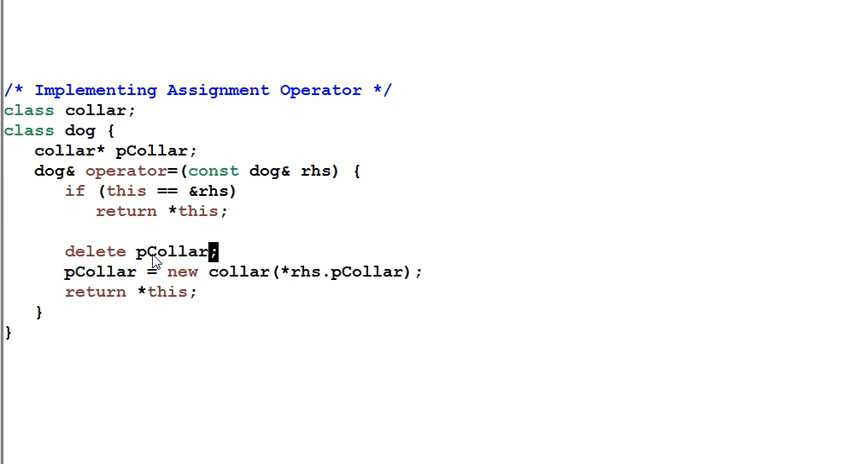
mouse_move(190, 264)
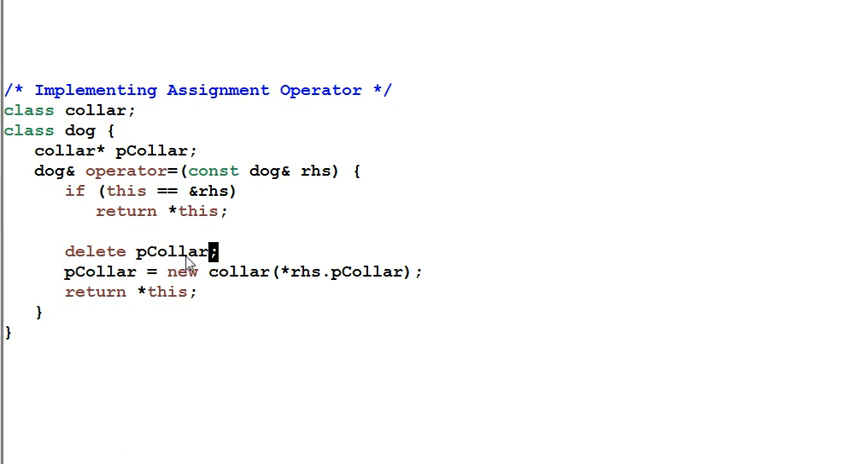
mouse_move(86, 202)
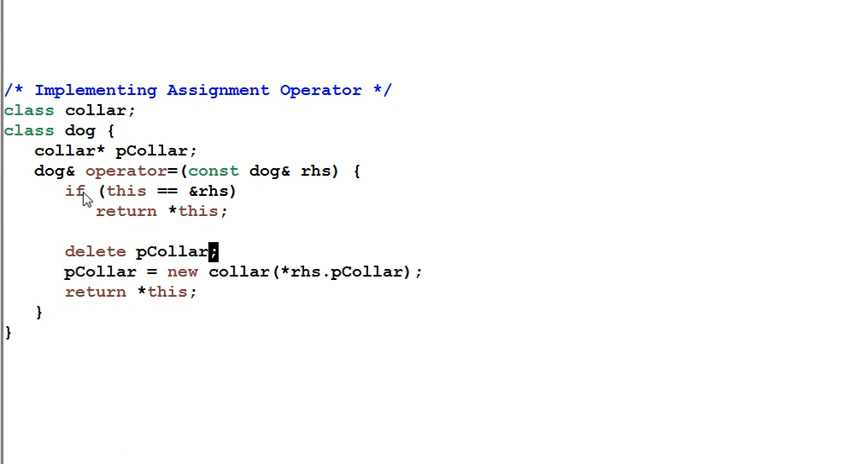
mouse_move(78, 198)
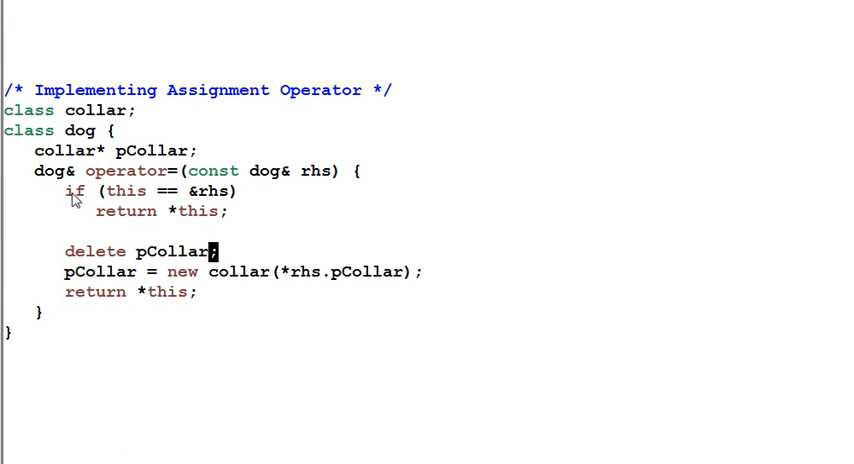
mouse_move(144, 264)
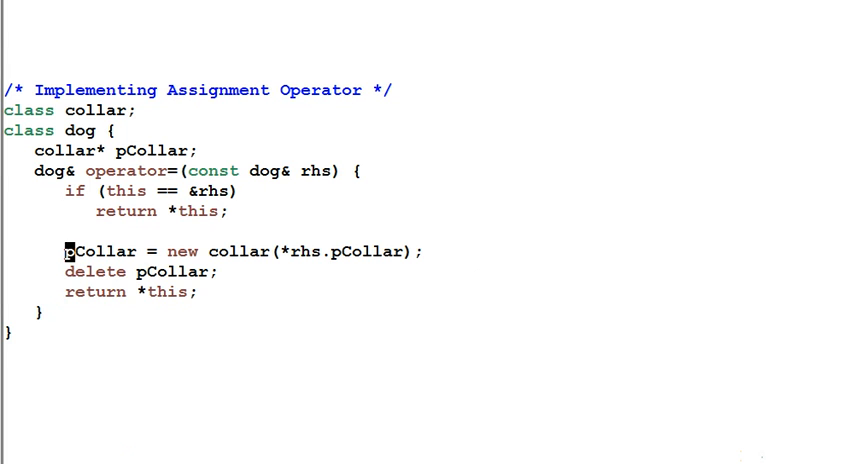
Insert collar* pOrigCollar = pCollar; above the new collar allocation.
key("i")
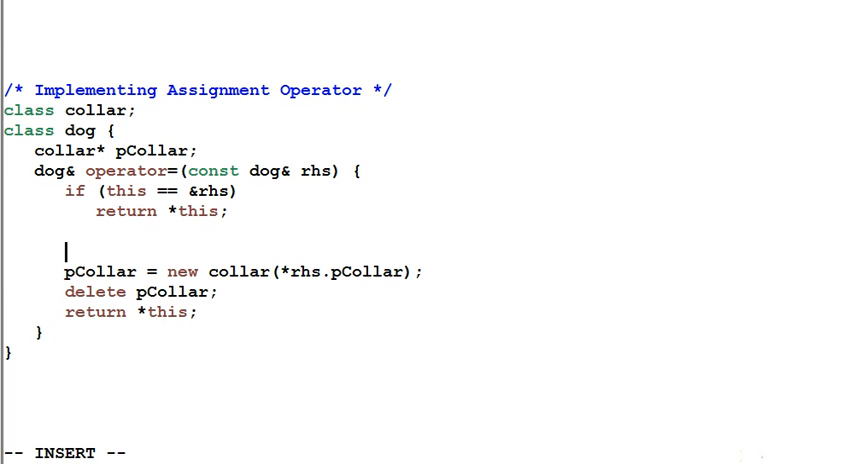
type("collar")
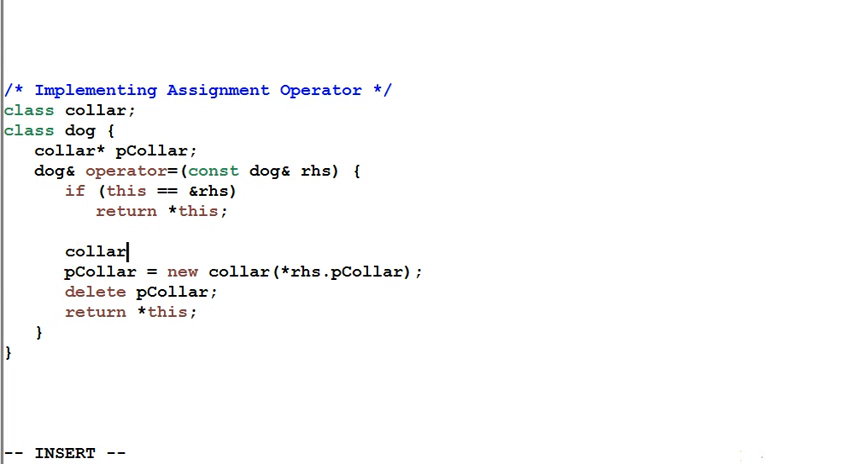
type("* pOri")
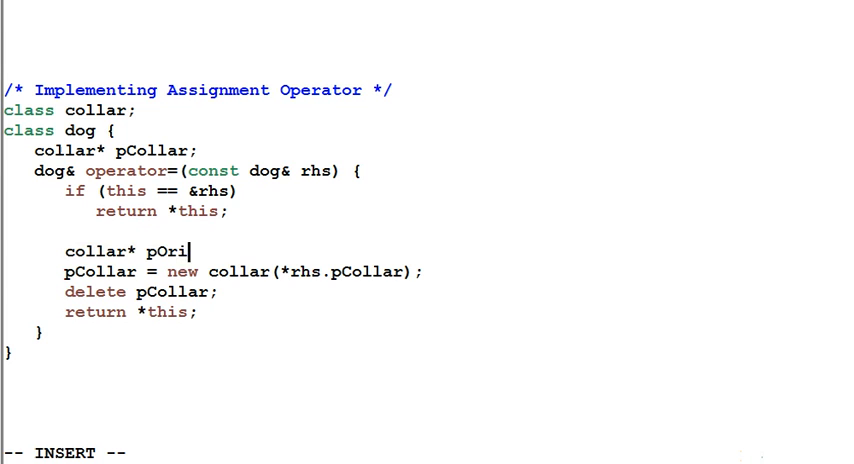
type("gCollar")
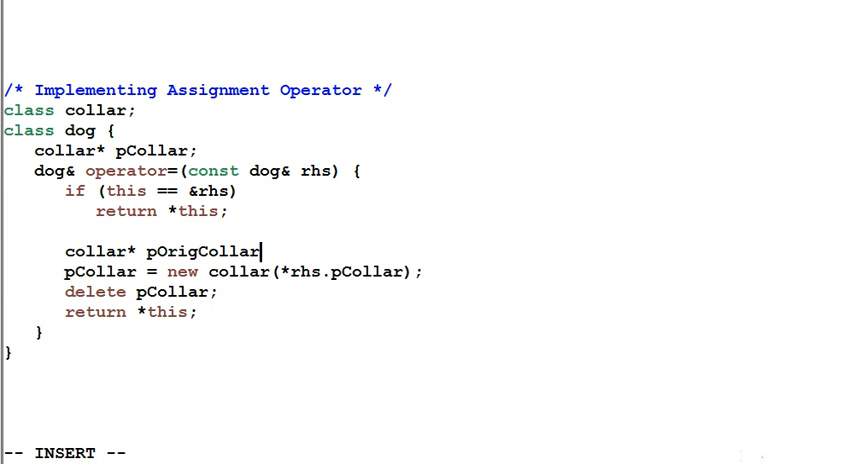
type("= p")
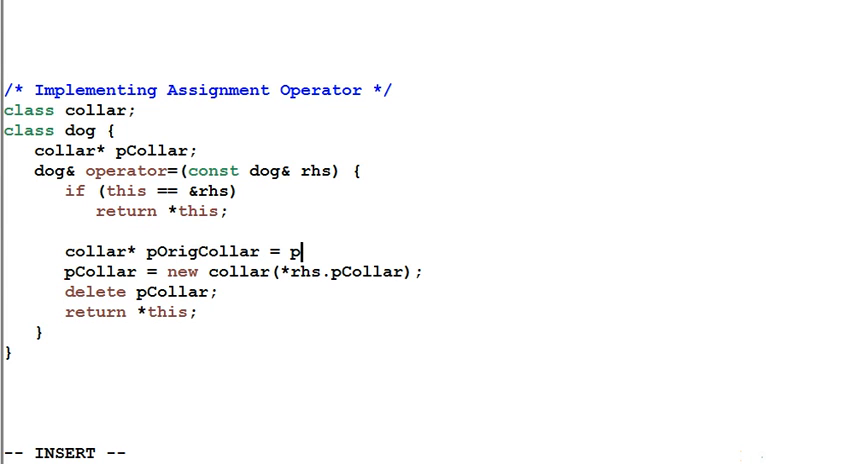
type("Collar;")
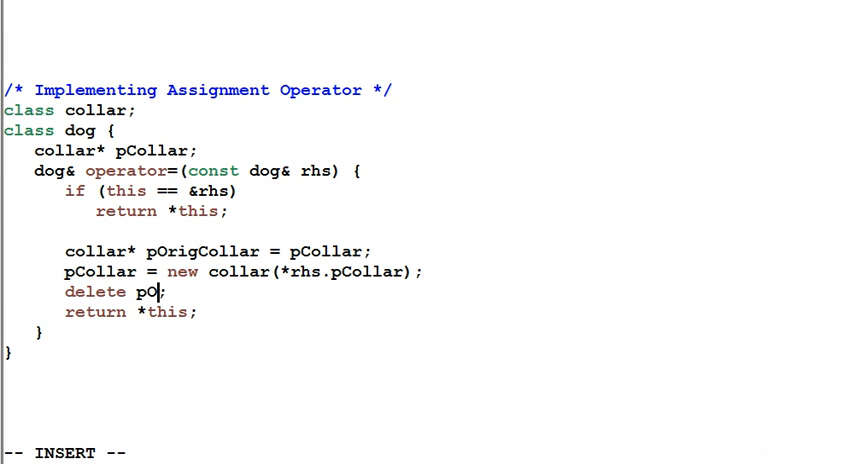
Change the delete to pOrigCollar and highlight the new collar allocation expression.
type("rigC")
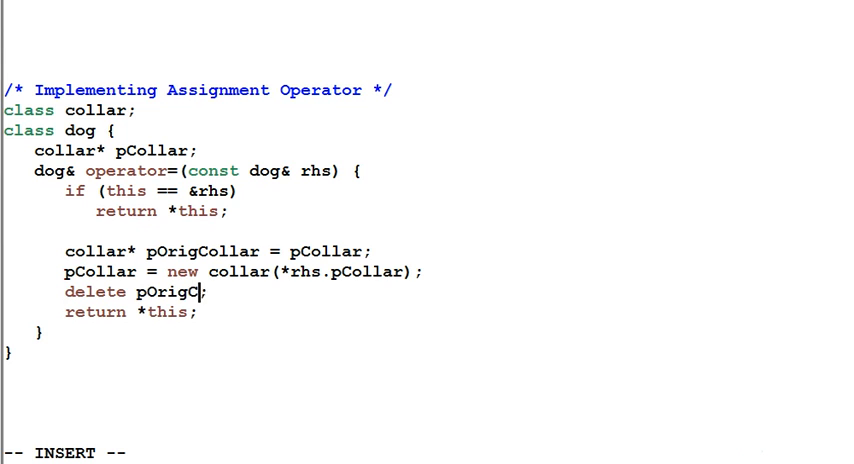
type("ollar")
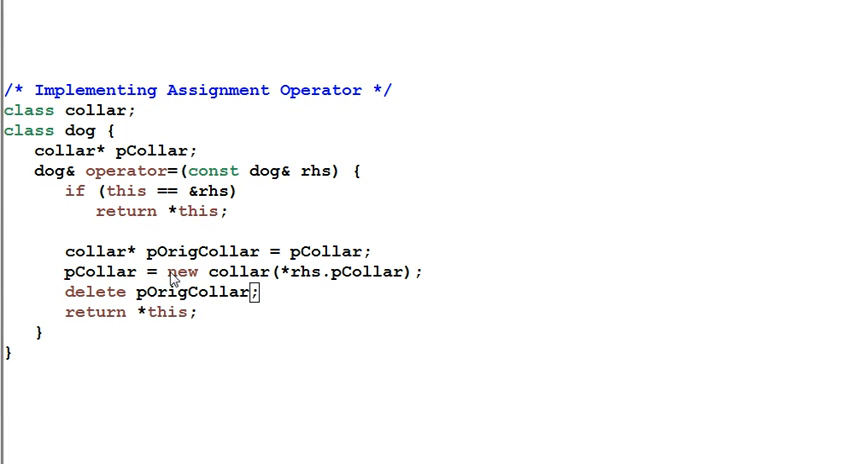
left_click_drag(168, 272, 270, 272)
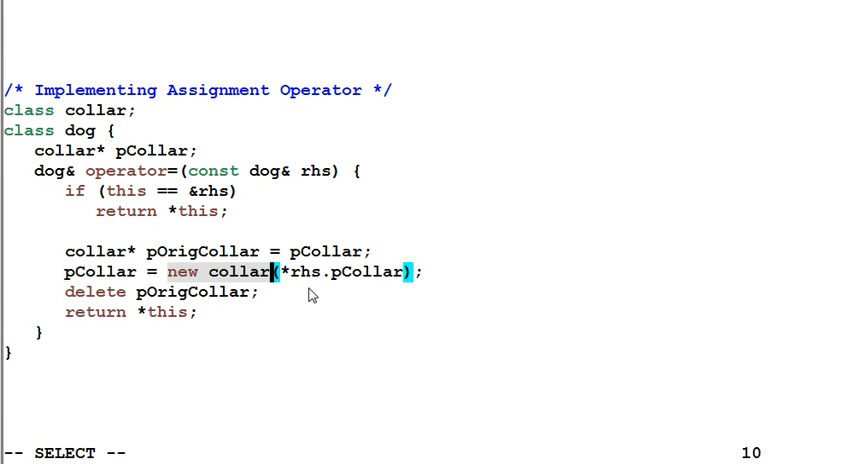
mouse_move(258, 322)
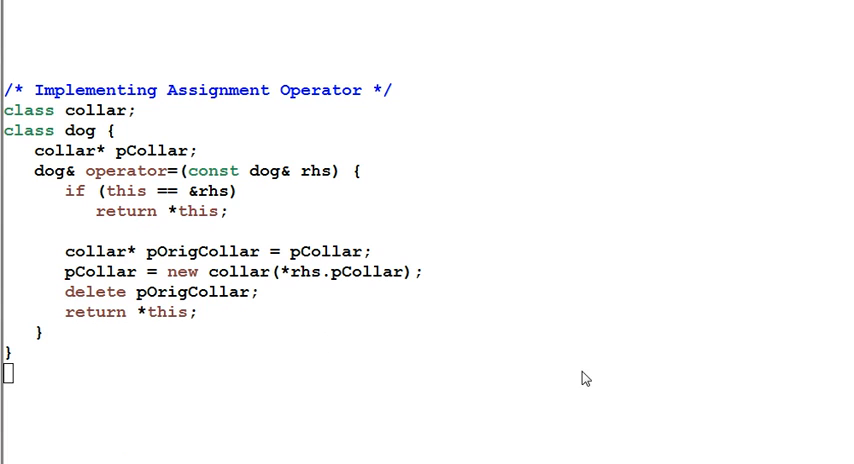
mouse_move(572, 362)
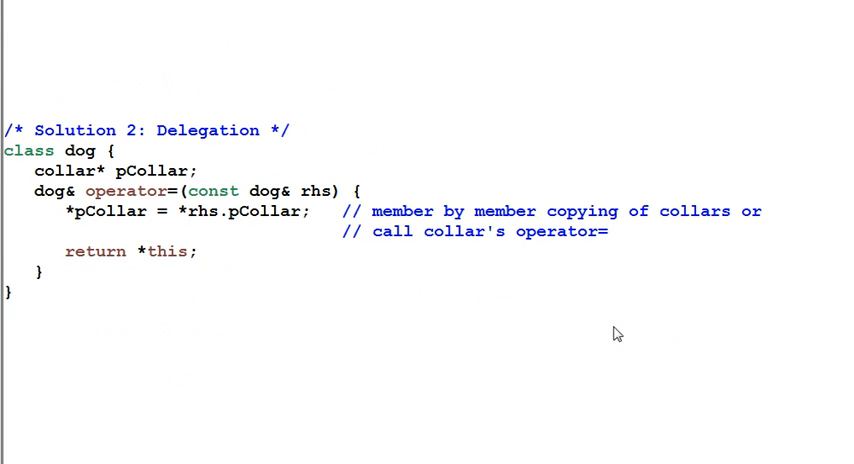
mouse_move(482, 334)
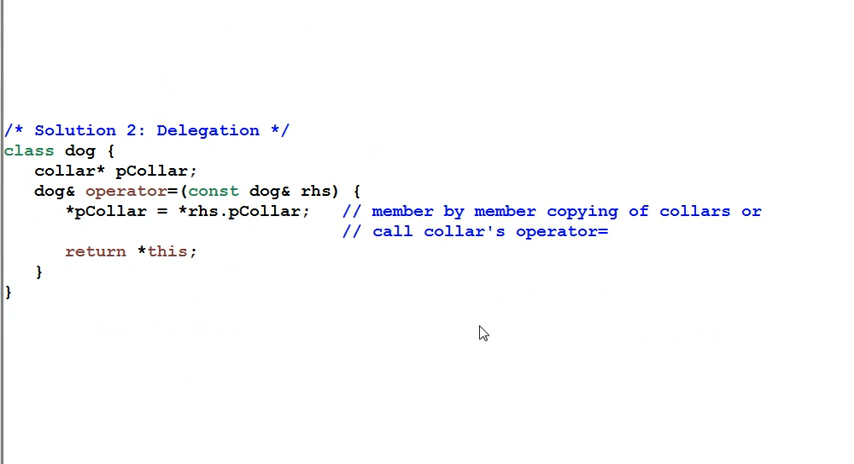
Bring up the Solution 2: Delegation operator= with *pCollar = *rhs.pCollar.
double_click(104, 212)
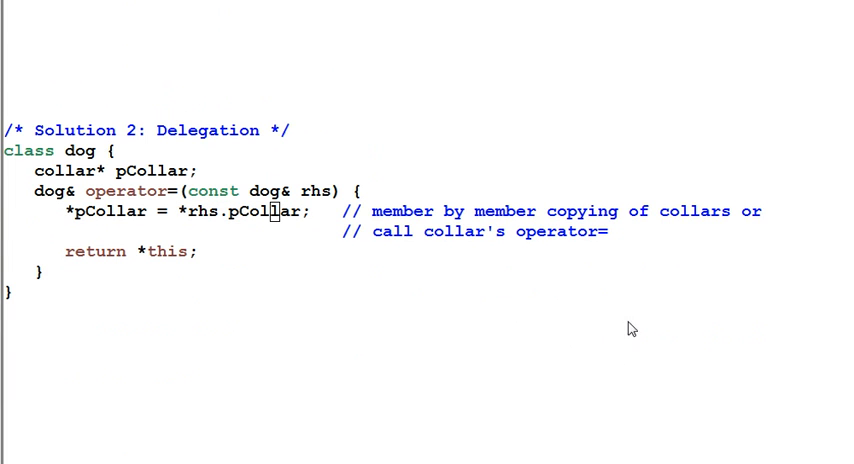
mouse_move(724, 254)
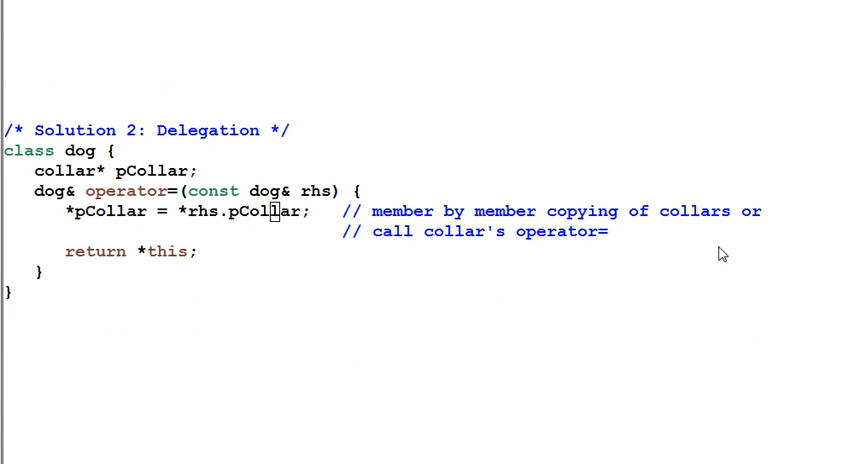
mouse_move(504, 262)
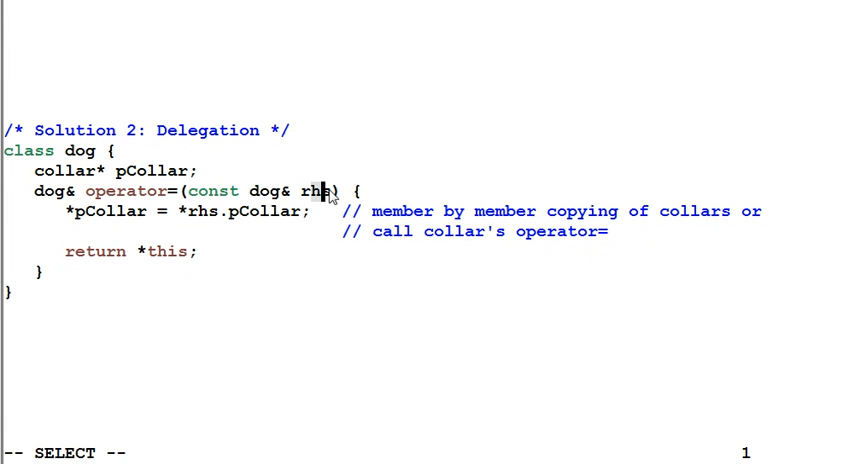
mouse_move(296, 268)
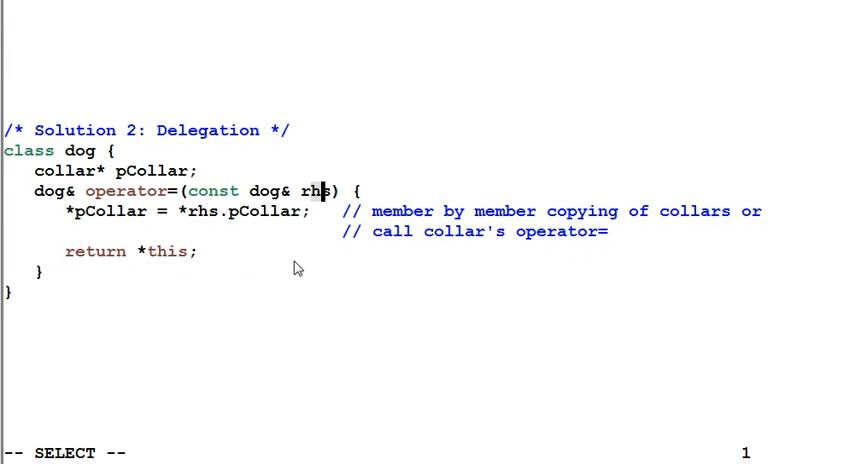
mouse_move(236, 264)
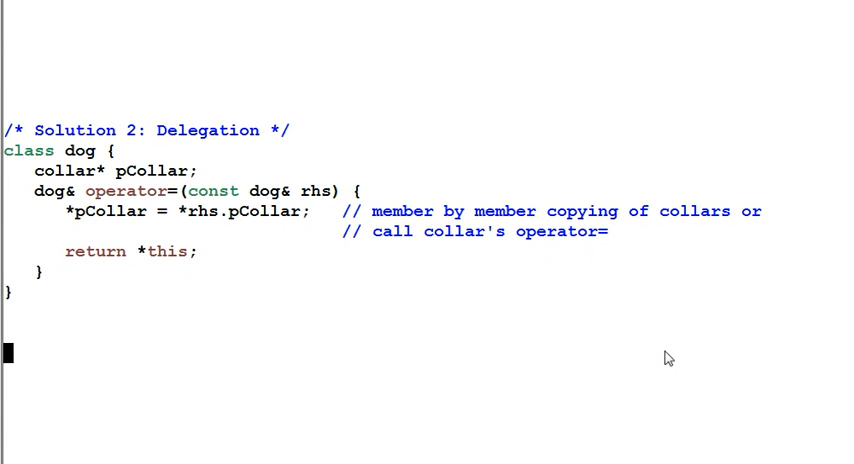
mouse_move(548, 300)
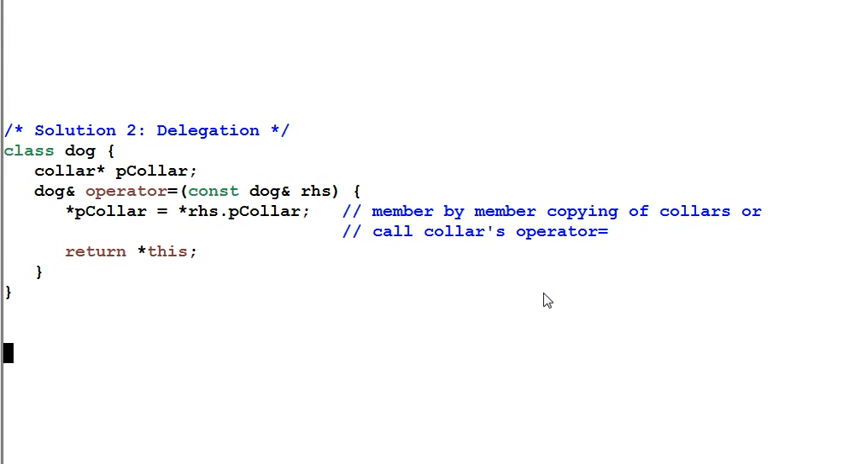
mouse_move(516, 270)
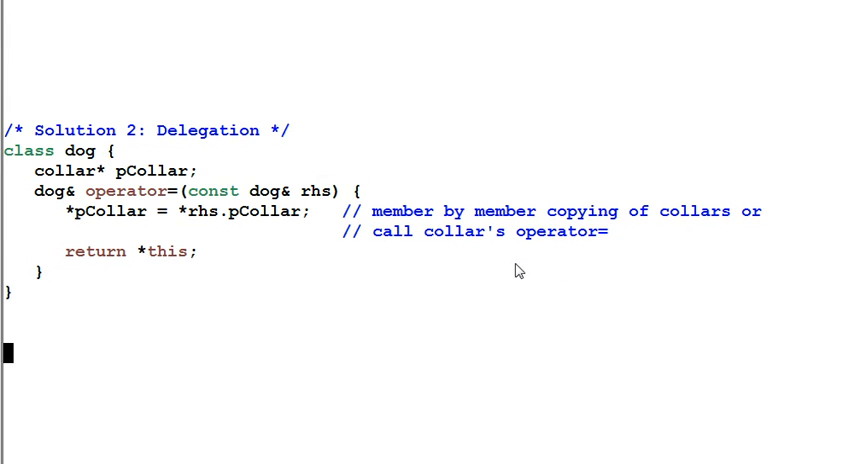
mouse_move(508, 260)
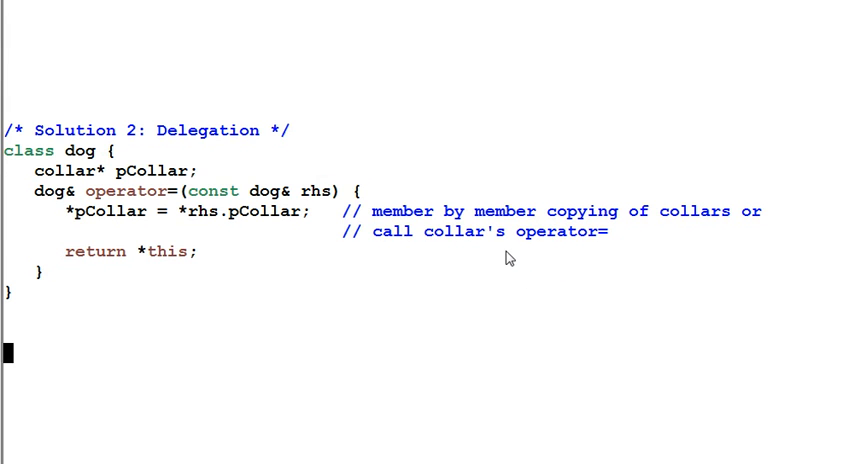
mouse_move(458, 272)
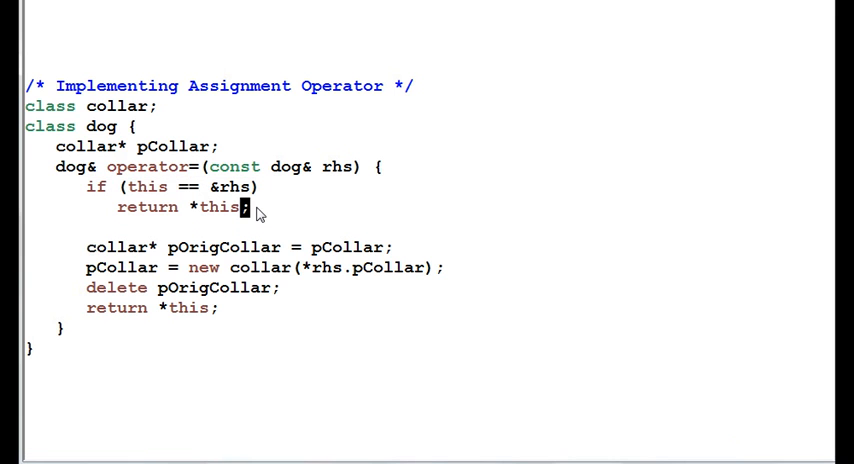
mouse_move(340, 348)
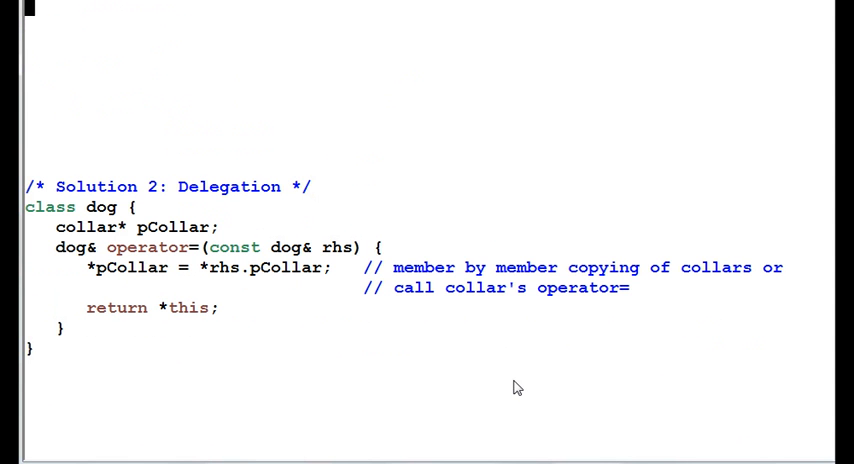
mouse_move(760, 428)
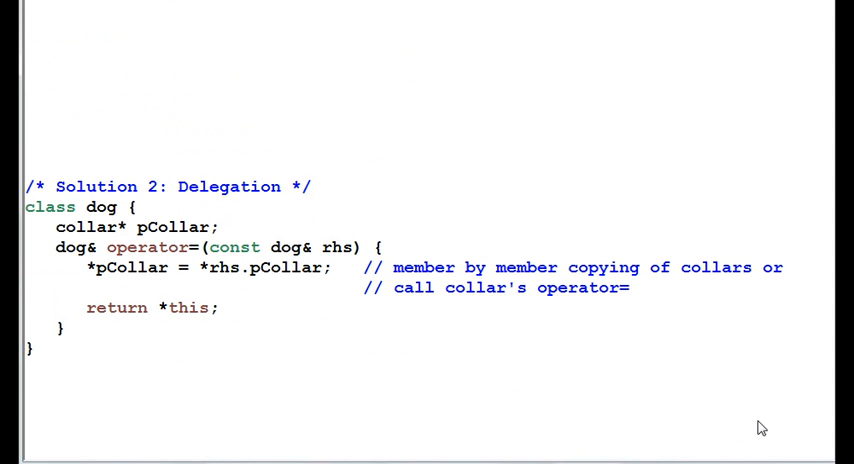